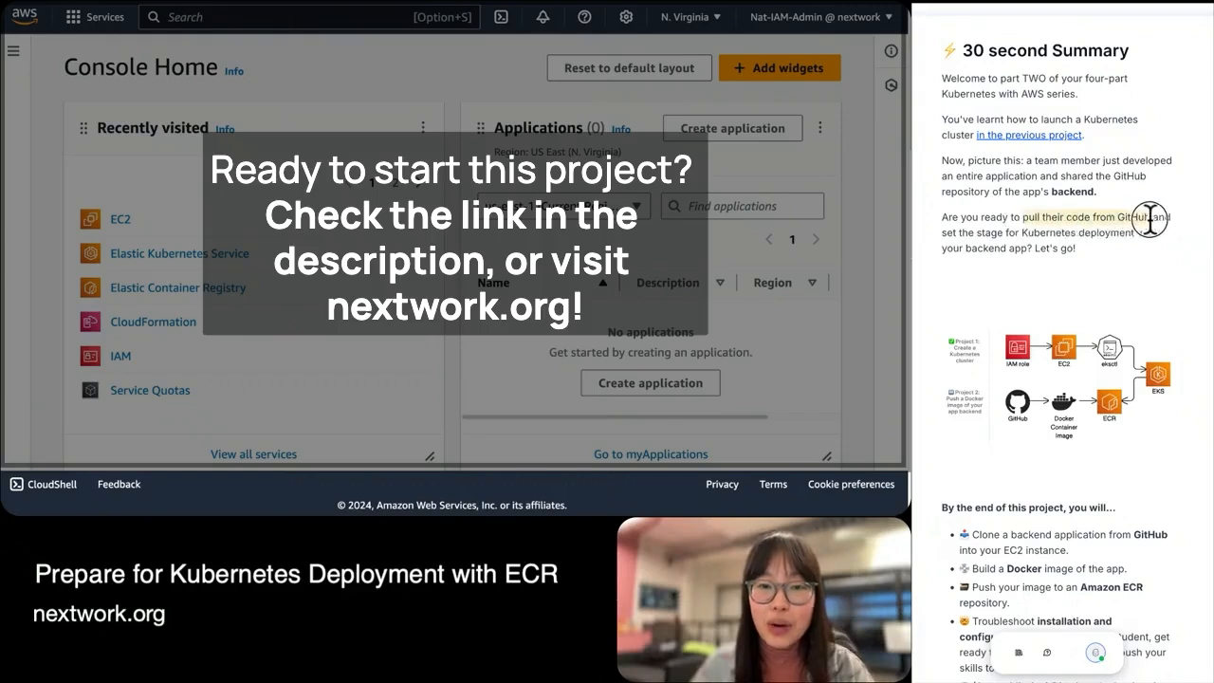
Highlight the sentence about pulling code from GitHub, then scroll down to the project outcomes list
{"action": "left_click_drag", "start_coordinate": [1024, 218], "coordinate": [1147, 217]}
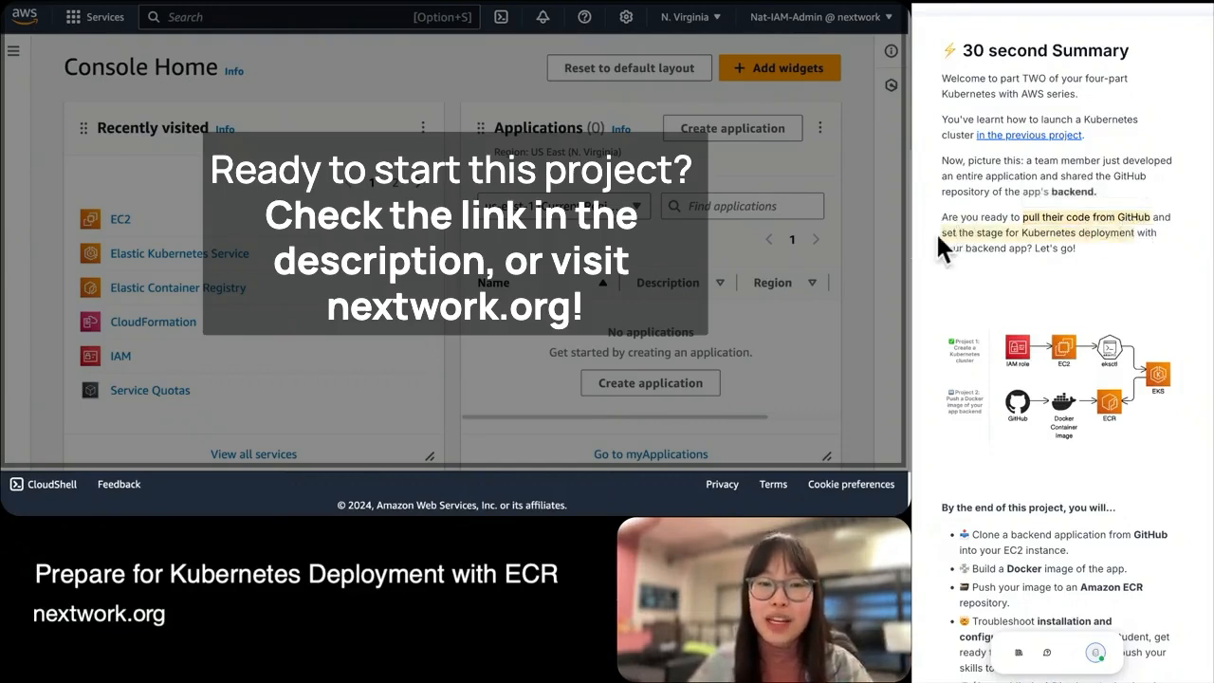
{"action": "mouse_move", "coordinate": [965, 258]}
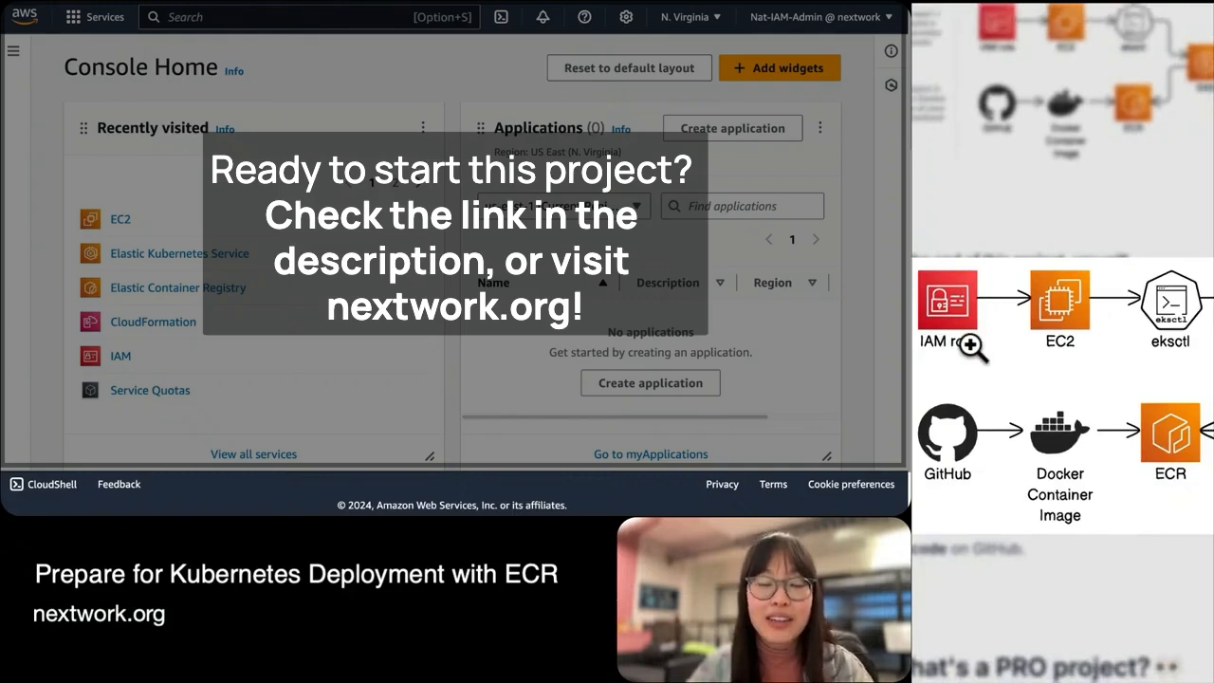
{"action": "mouse_move", "coordinate": [915, 300]}
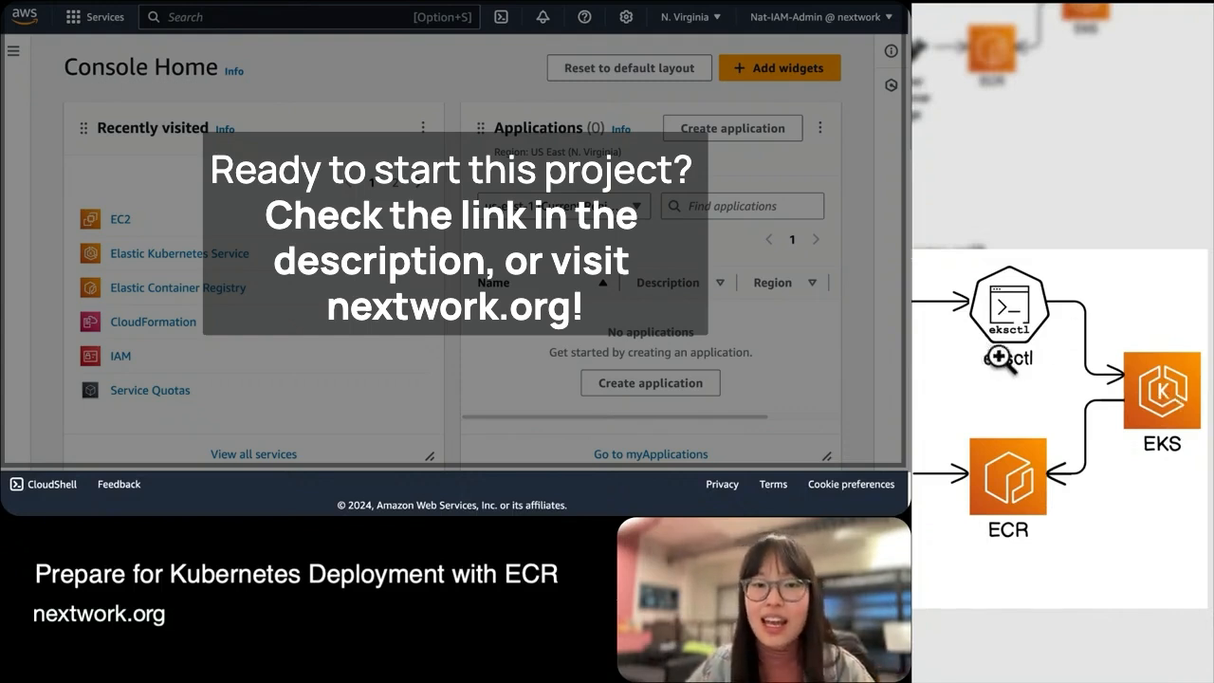
{"action": "mouse_move", "coordinate": [1052, 305]}
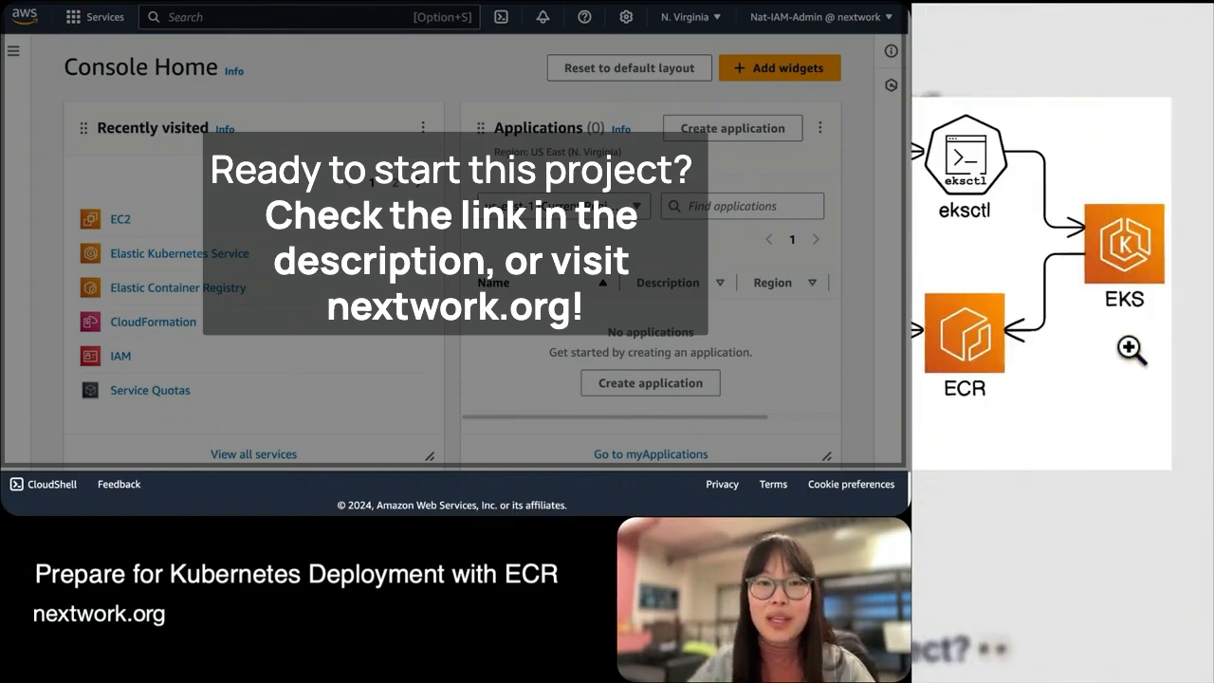
{"action": "mouse_move", "coordinate": [1050, 316]}
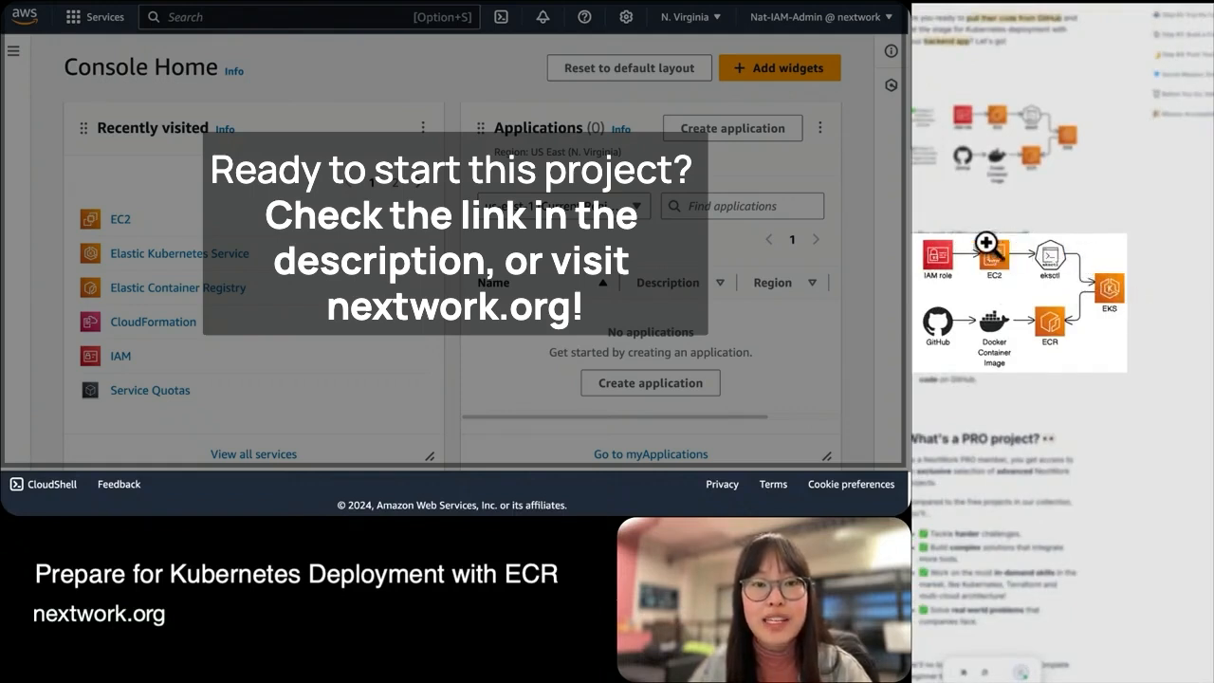
{"action": "mouse_move", "coordinate": [925, 275]}
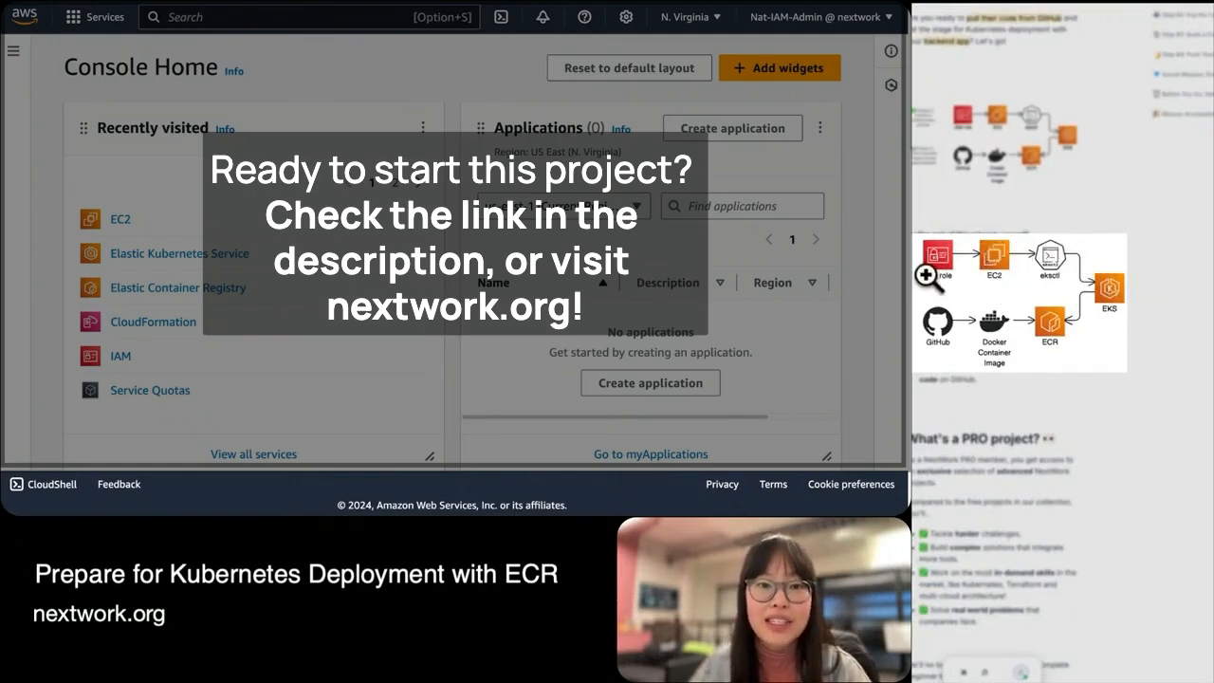
{"action": "mouse_move", "coordinate": [1139, 312]}
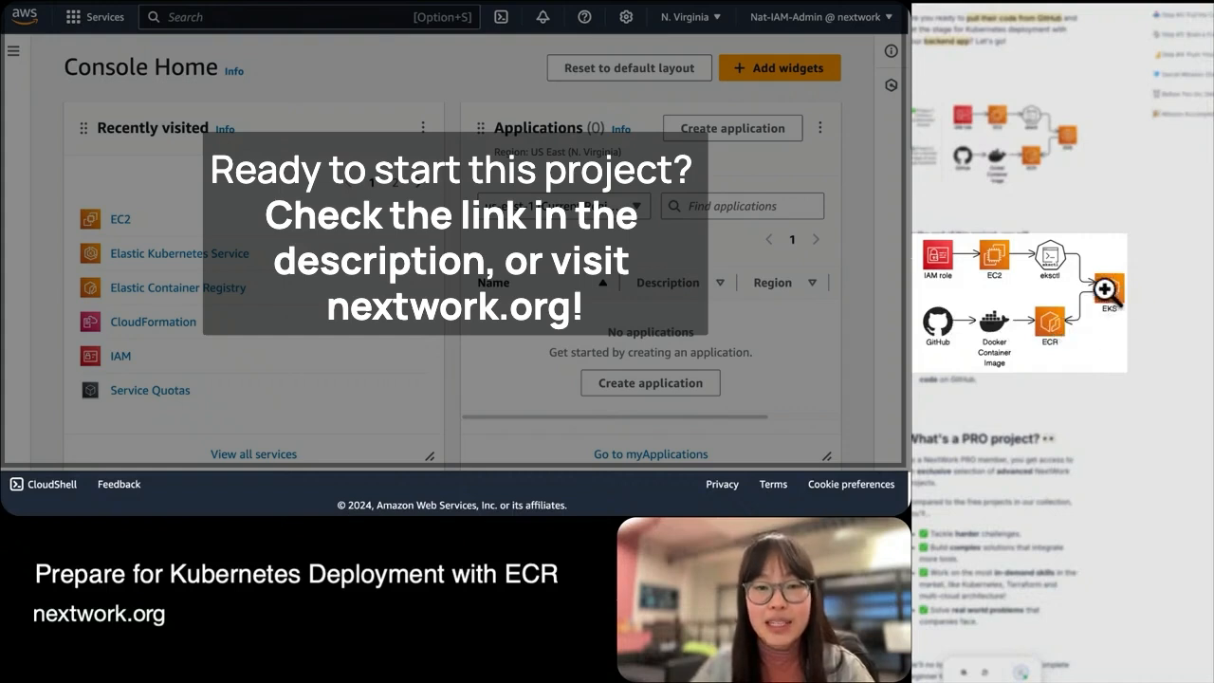
{"action": "scroll", "scroll_direction": "down", "scroll_amount": 3}
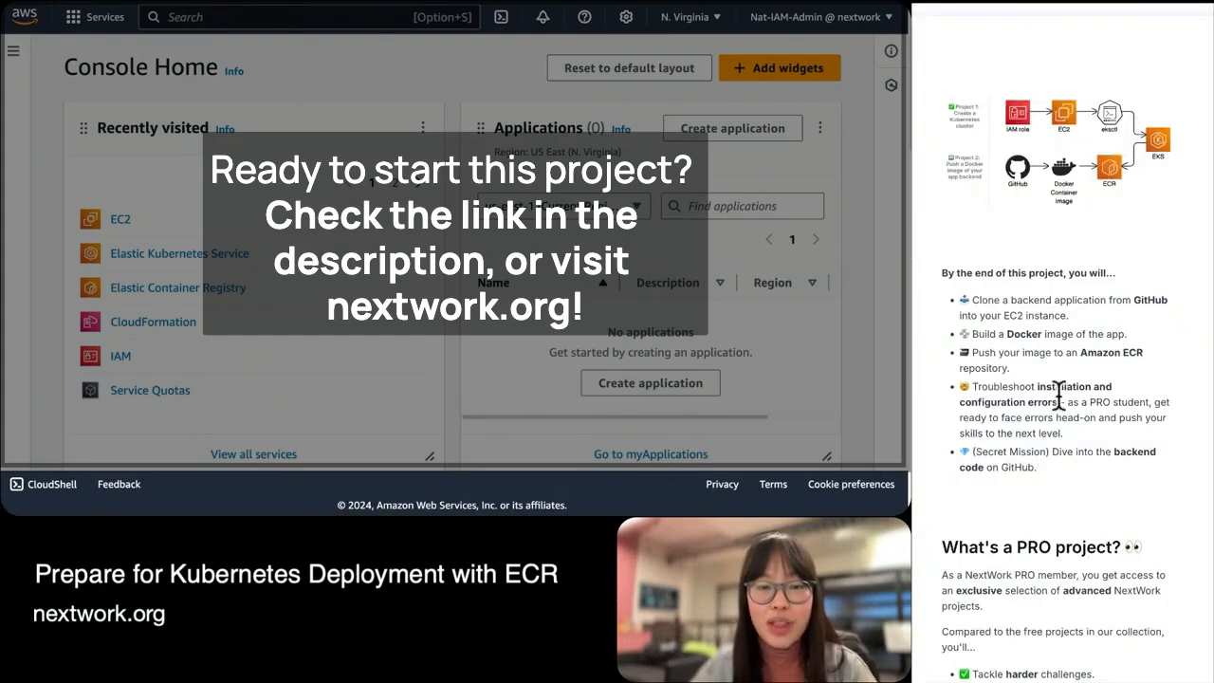